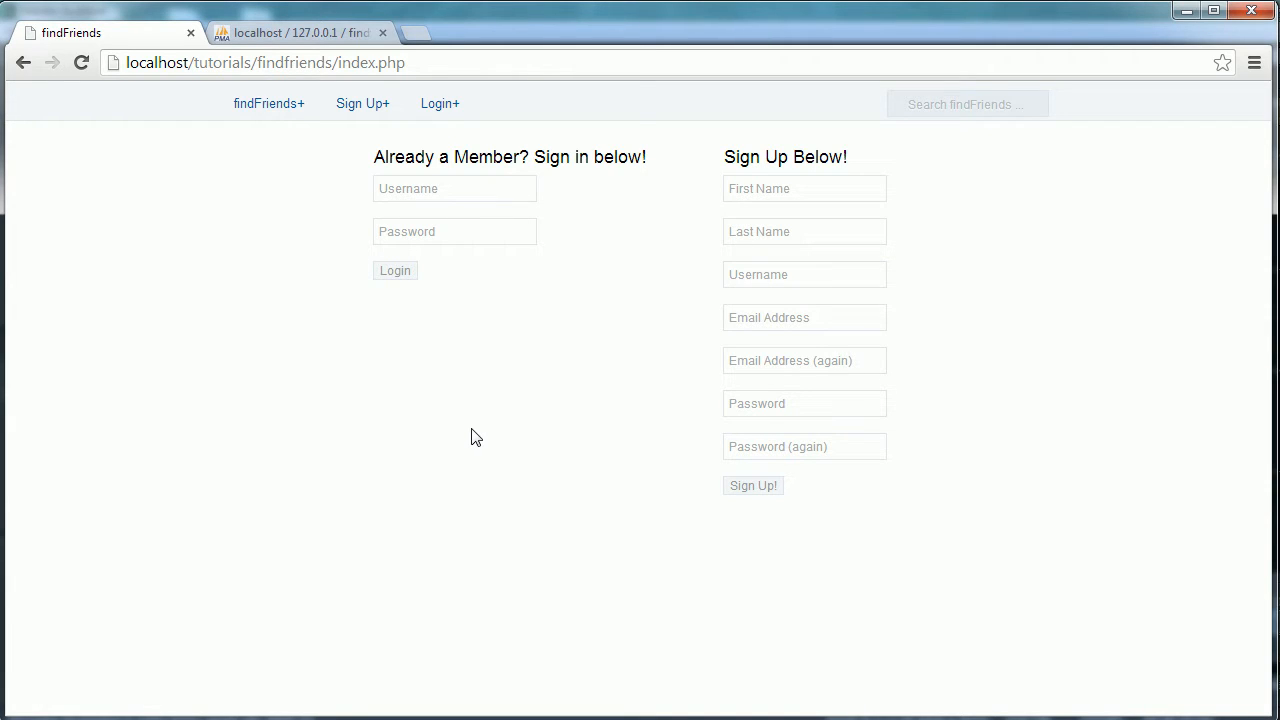
mouse_move(490, 291)
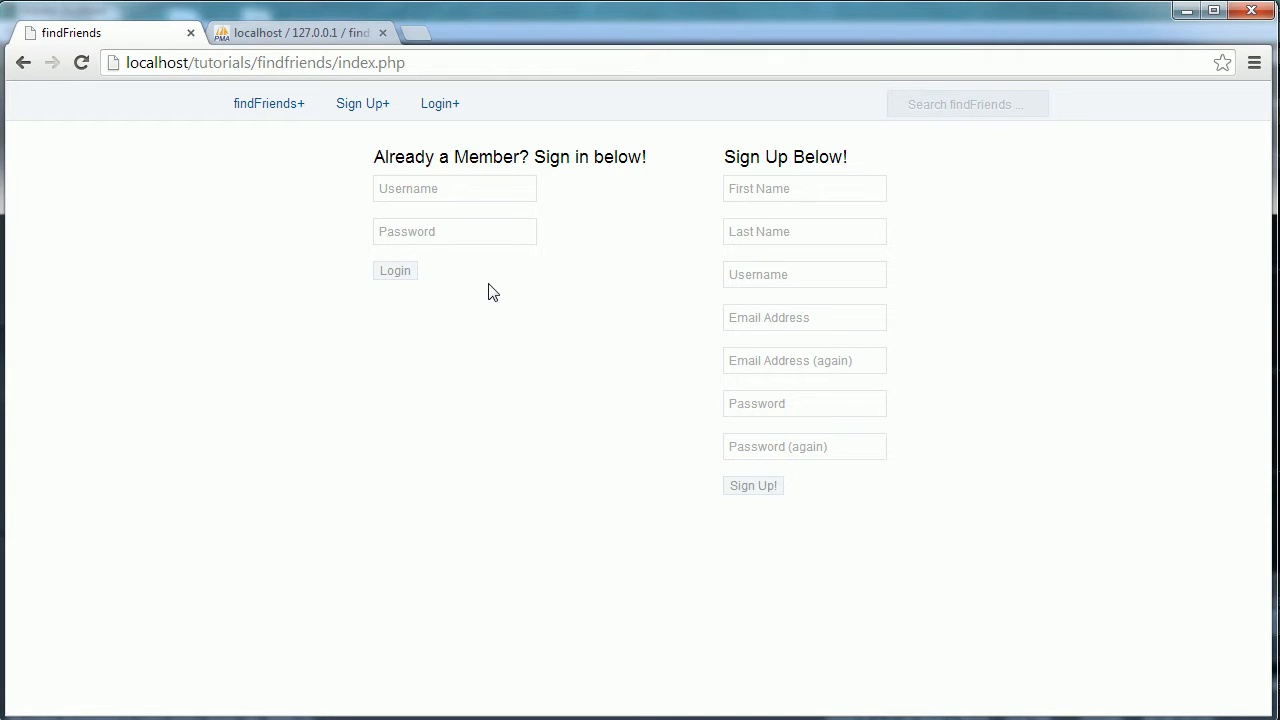
mouse_move(497, 279)
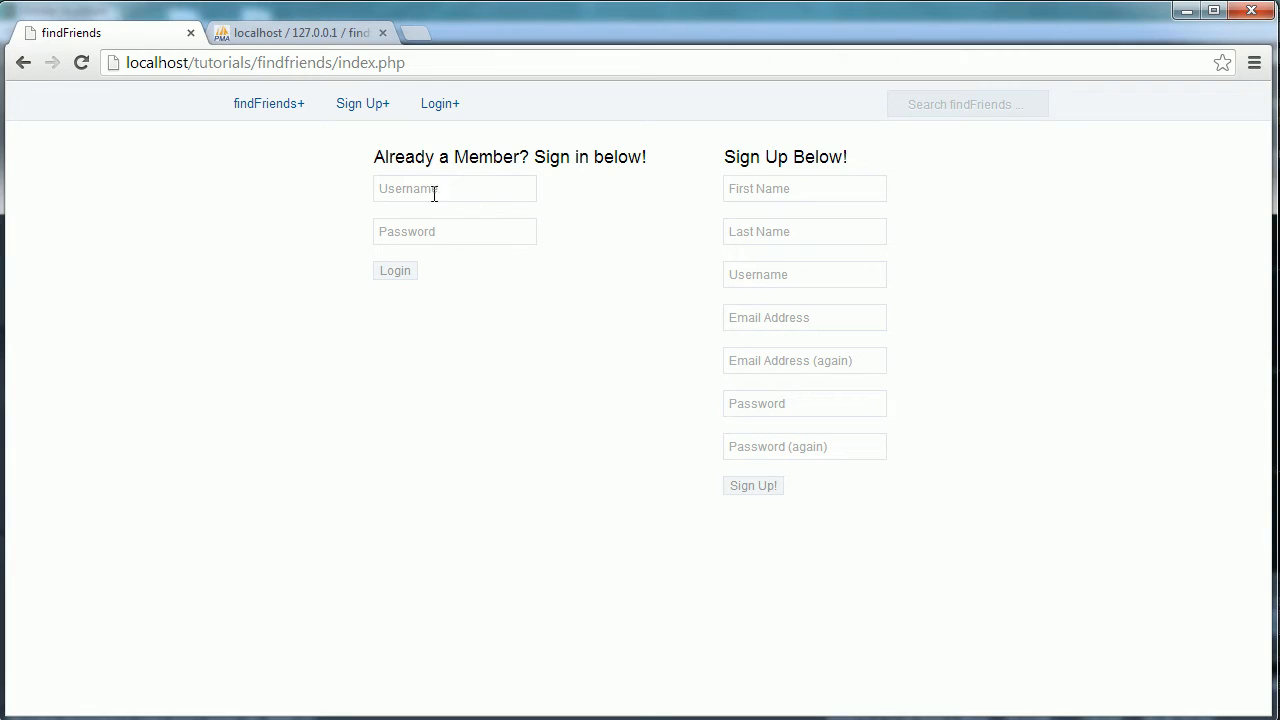
mouse_move(573, 287)
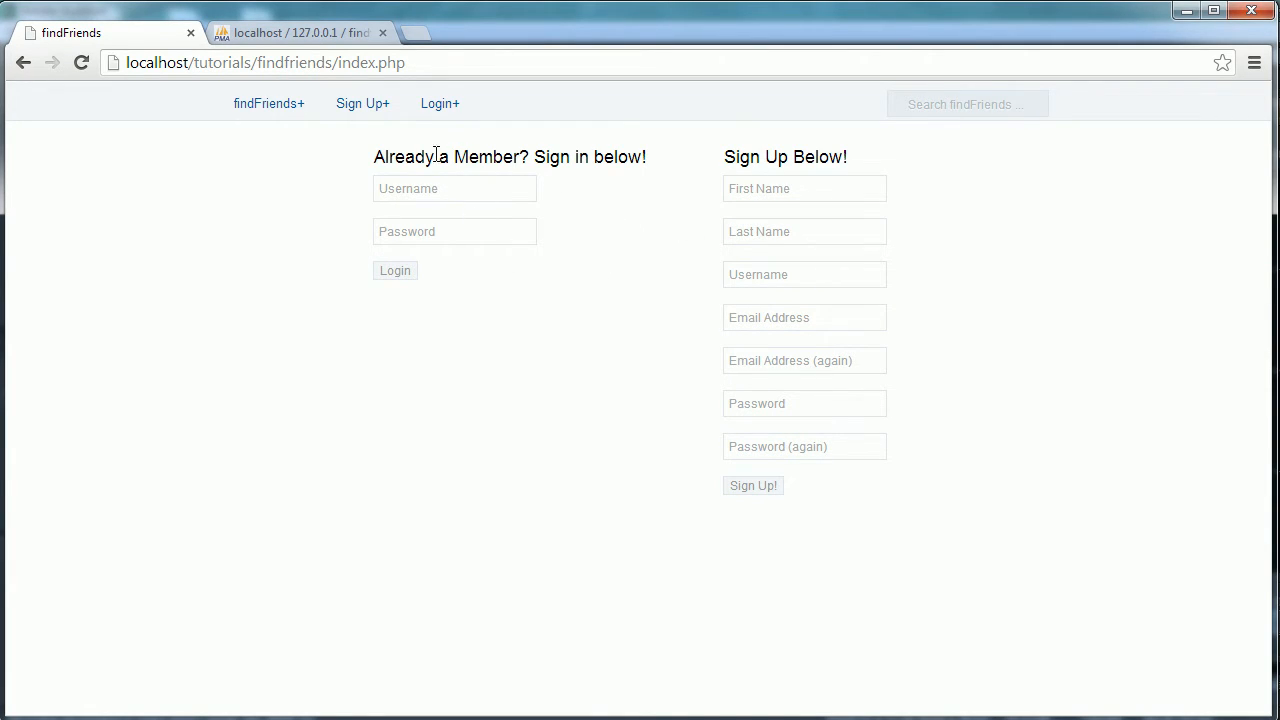
mouse_move(938, 153)
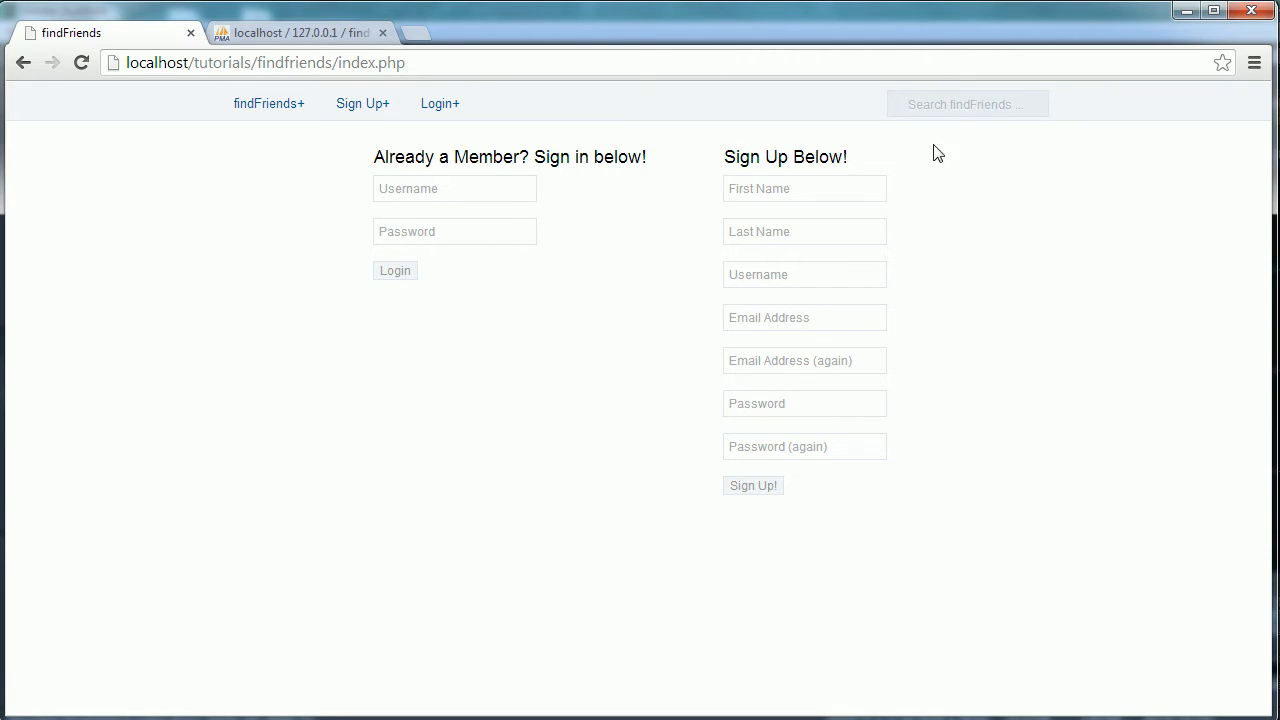
mouse_move(517, 131)
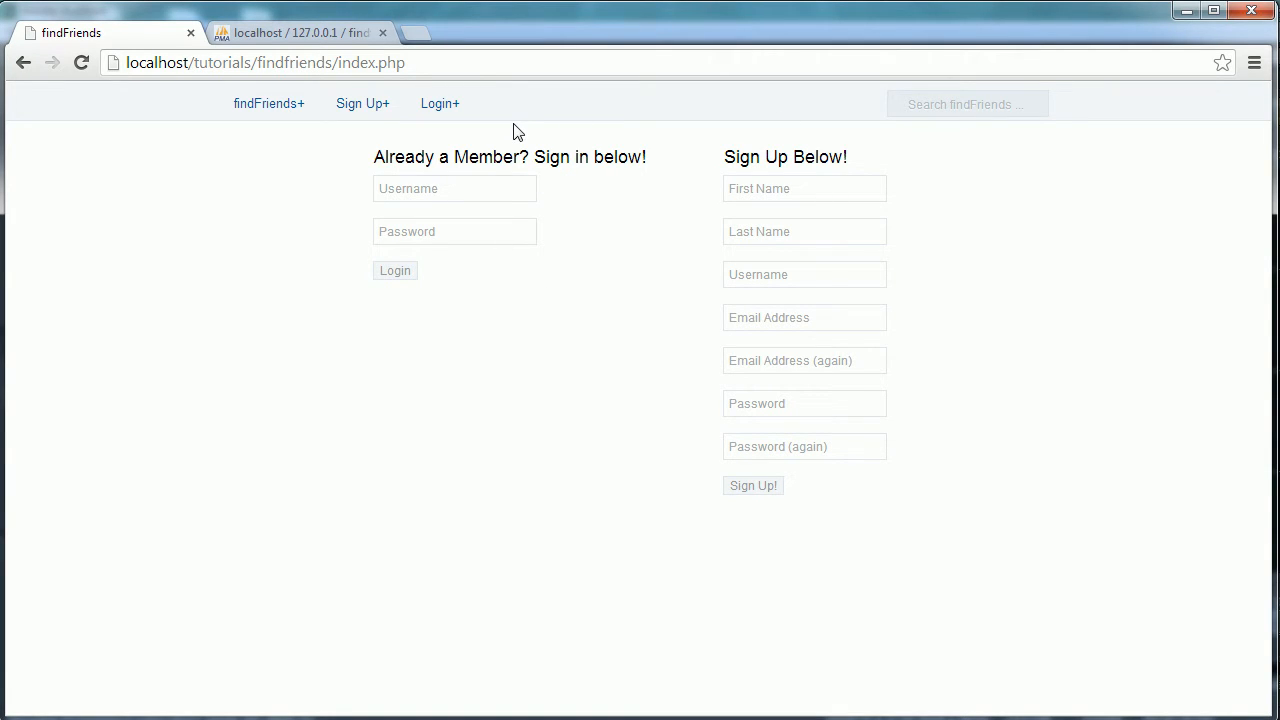
click(268, 103)
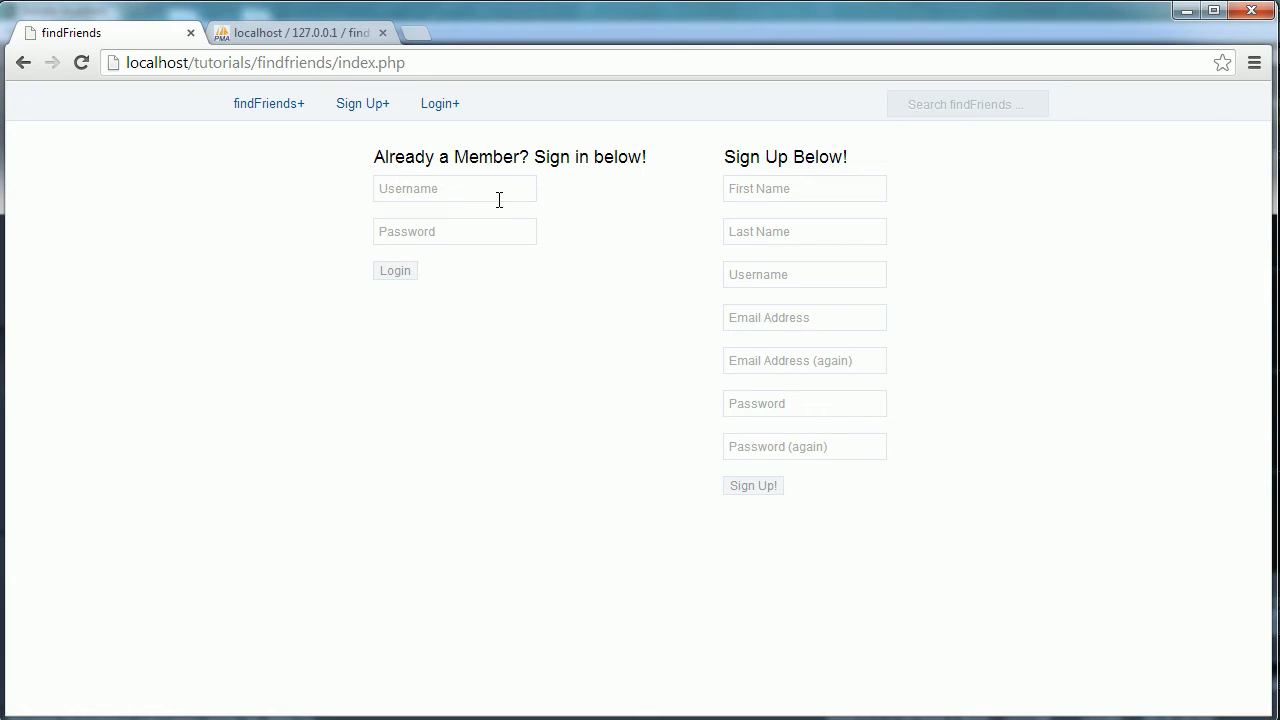
click(454, 188)
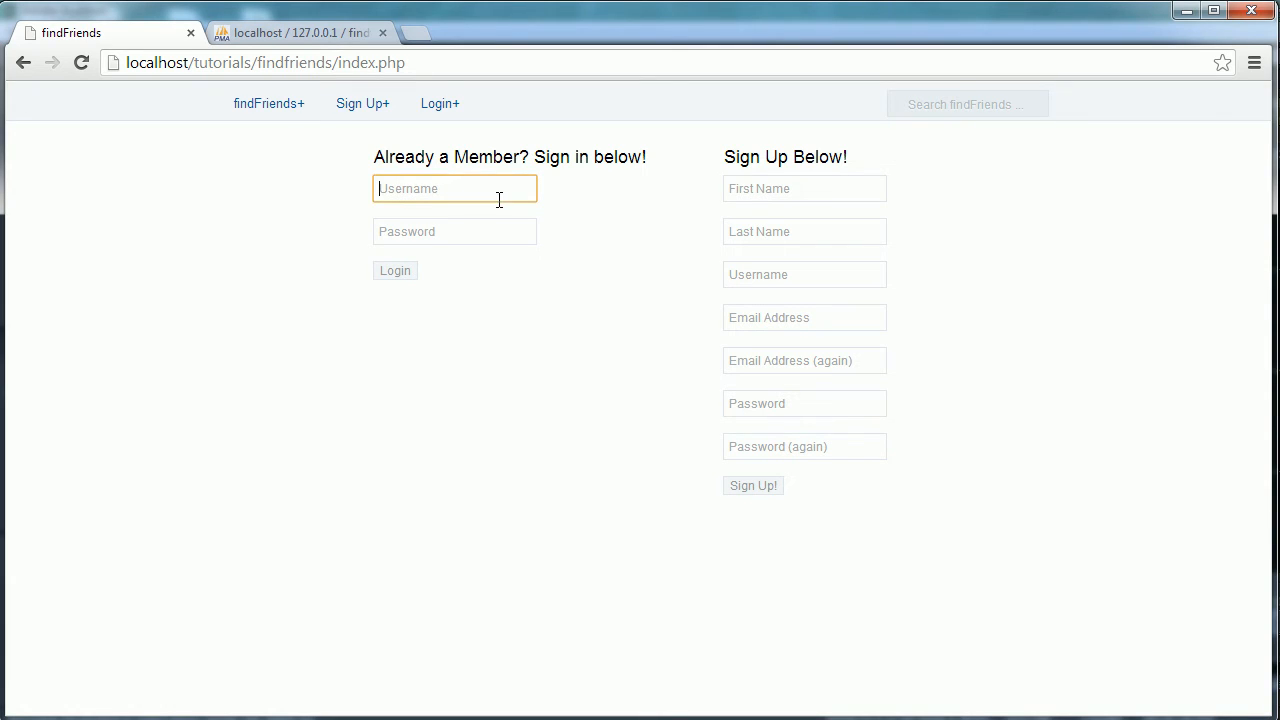
mouse_move(614, 318)
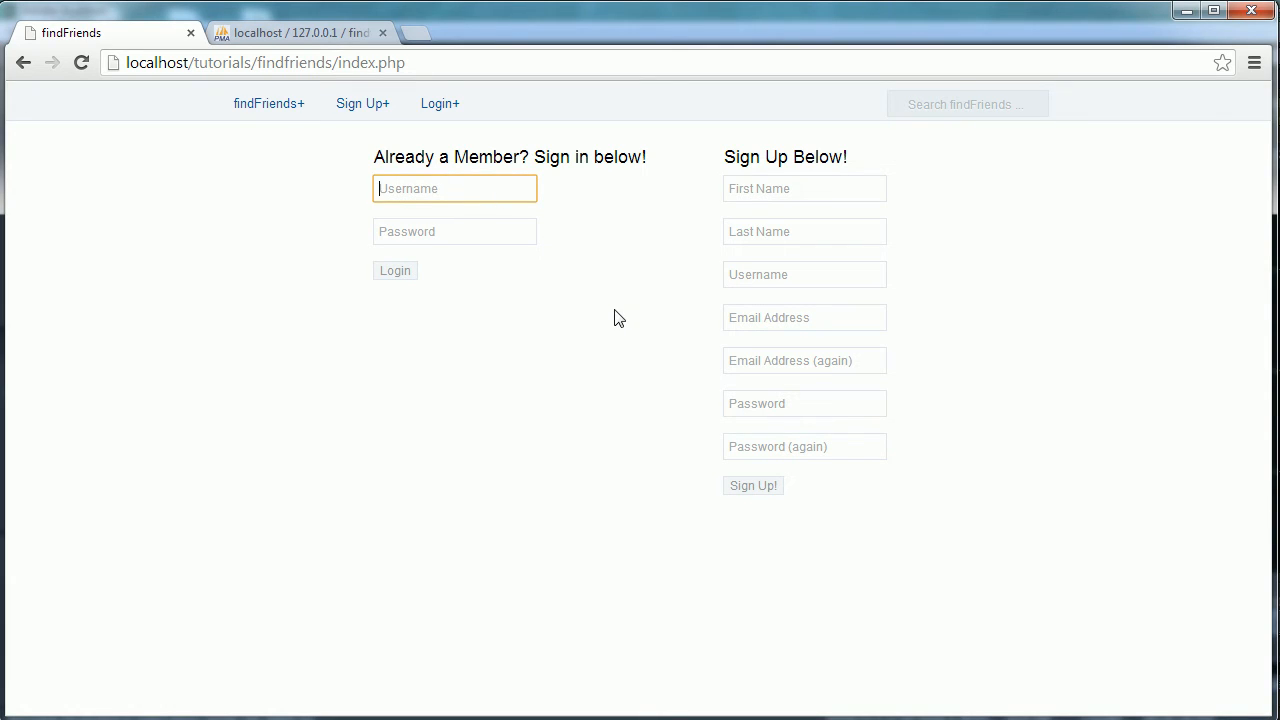
mouse_move(669, 351)
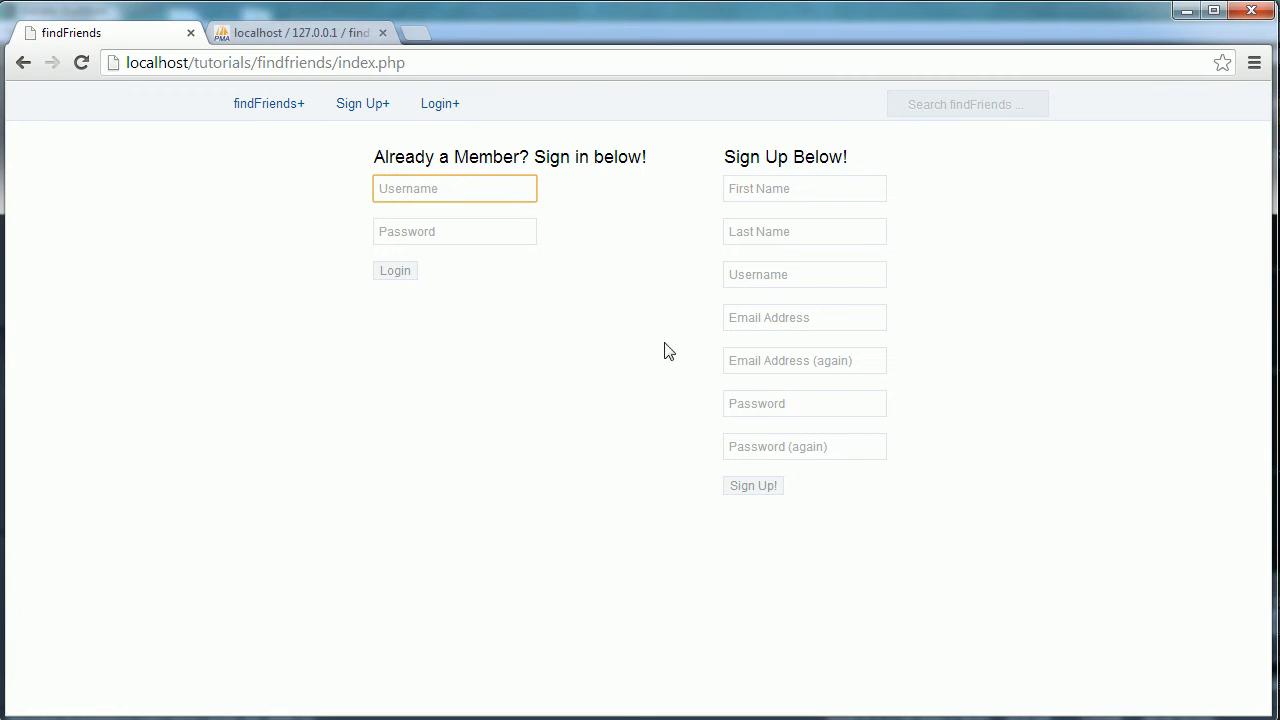
mouse_move(512, 94)
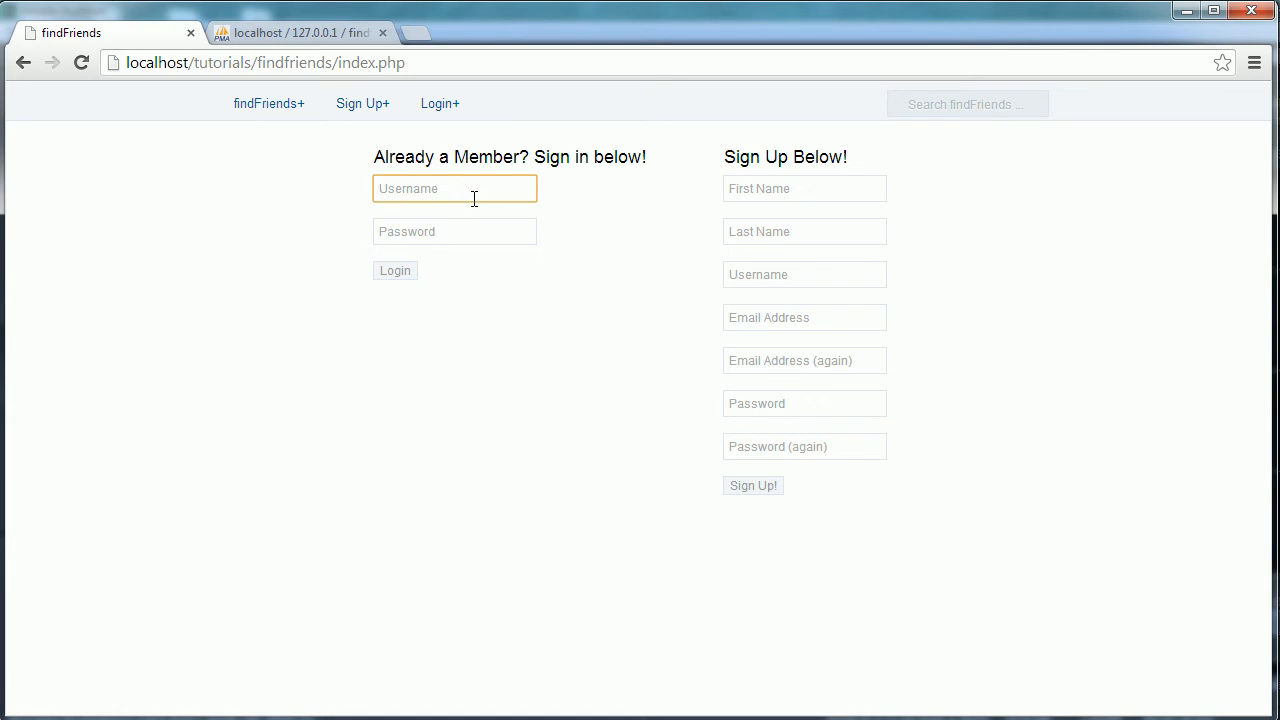
text(fr)
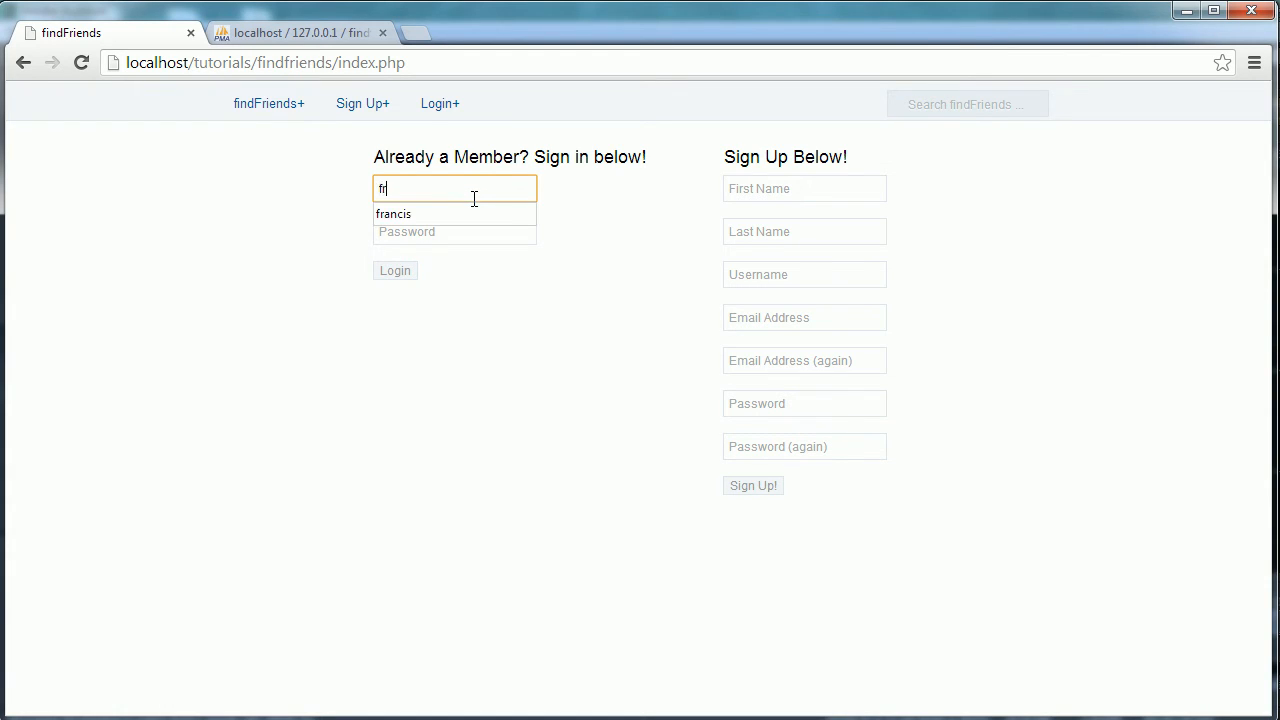
text(passwo)
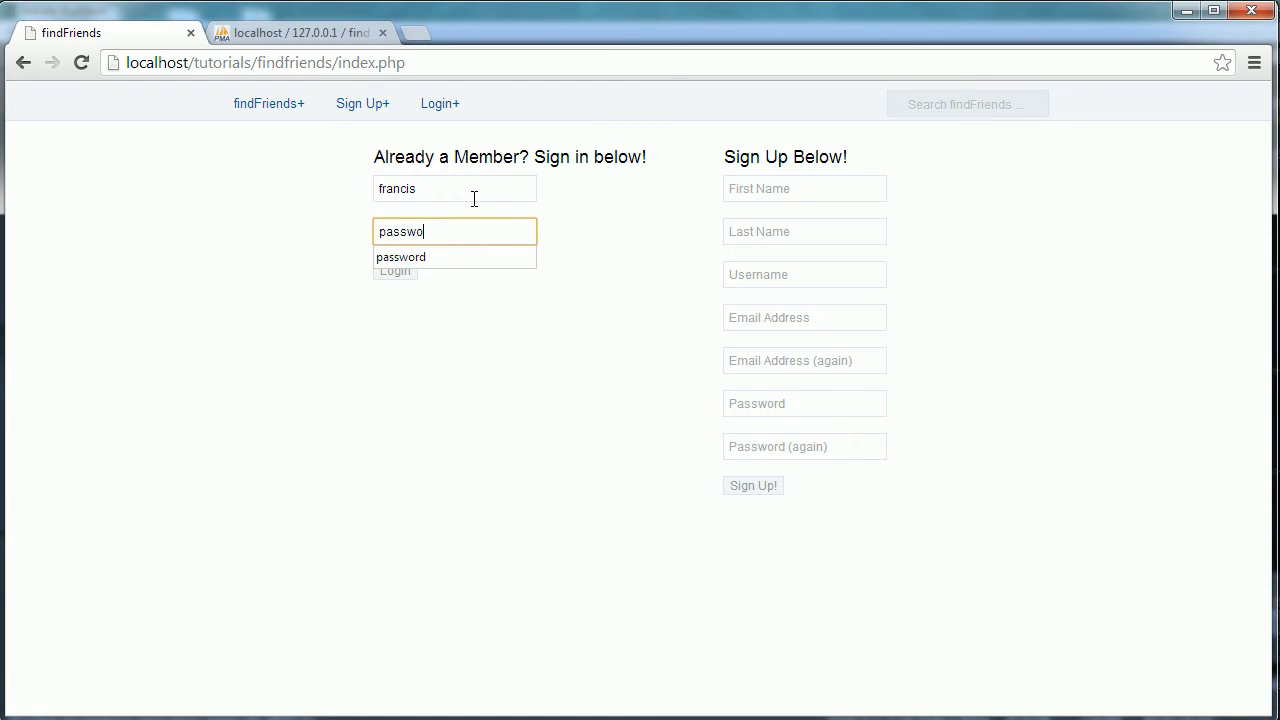
text(rd)
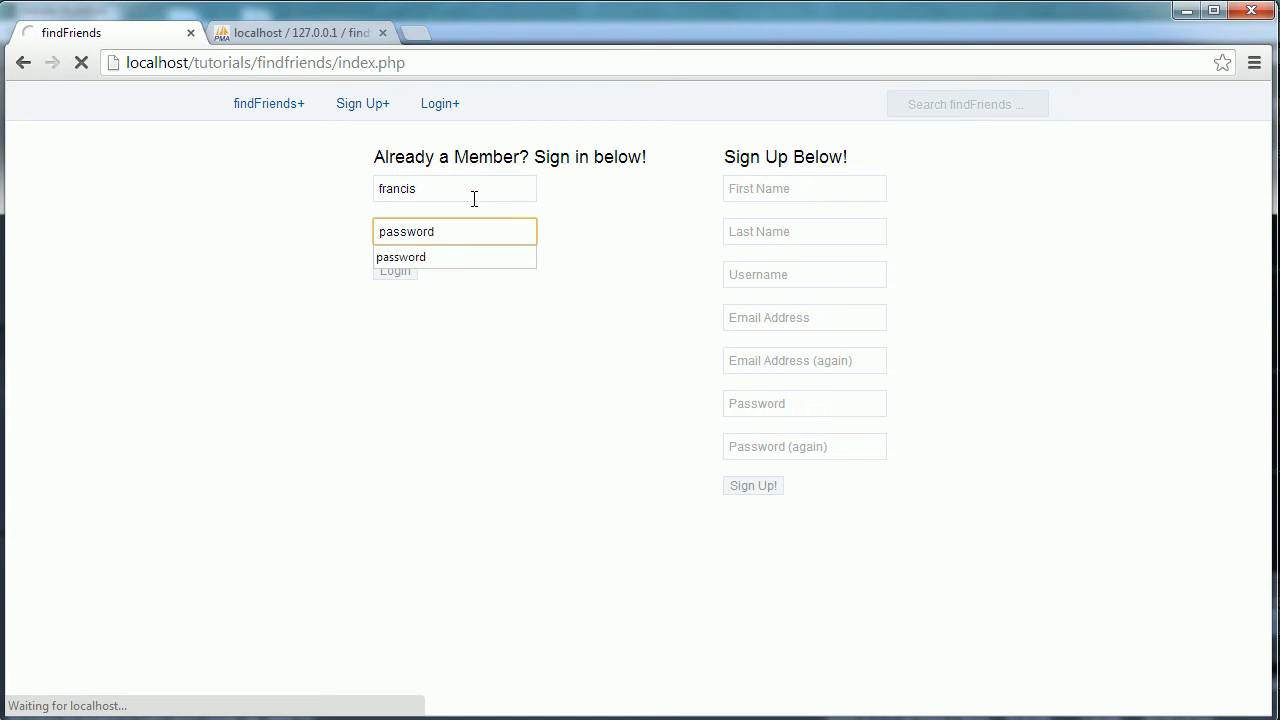
click(394, 270)
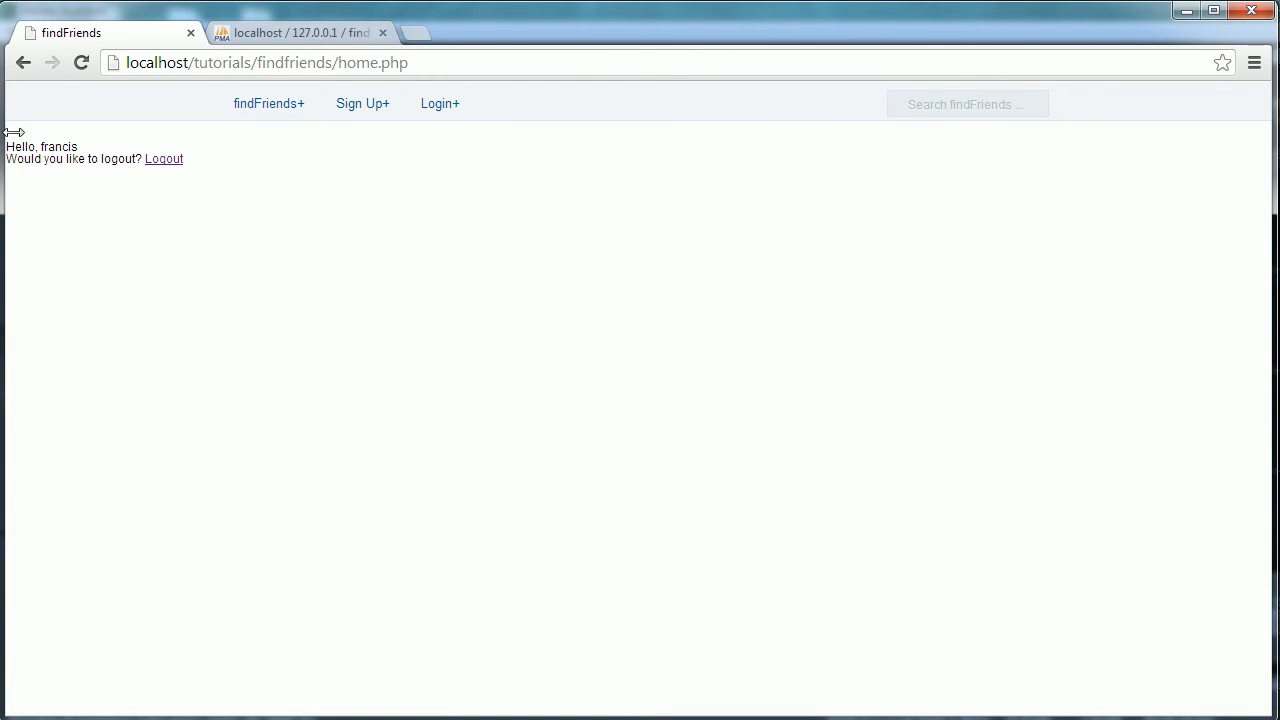
mouse_move(163, 159)
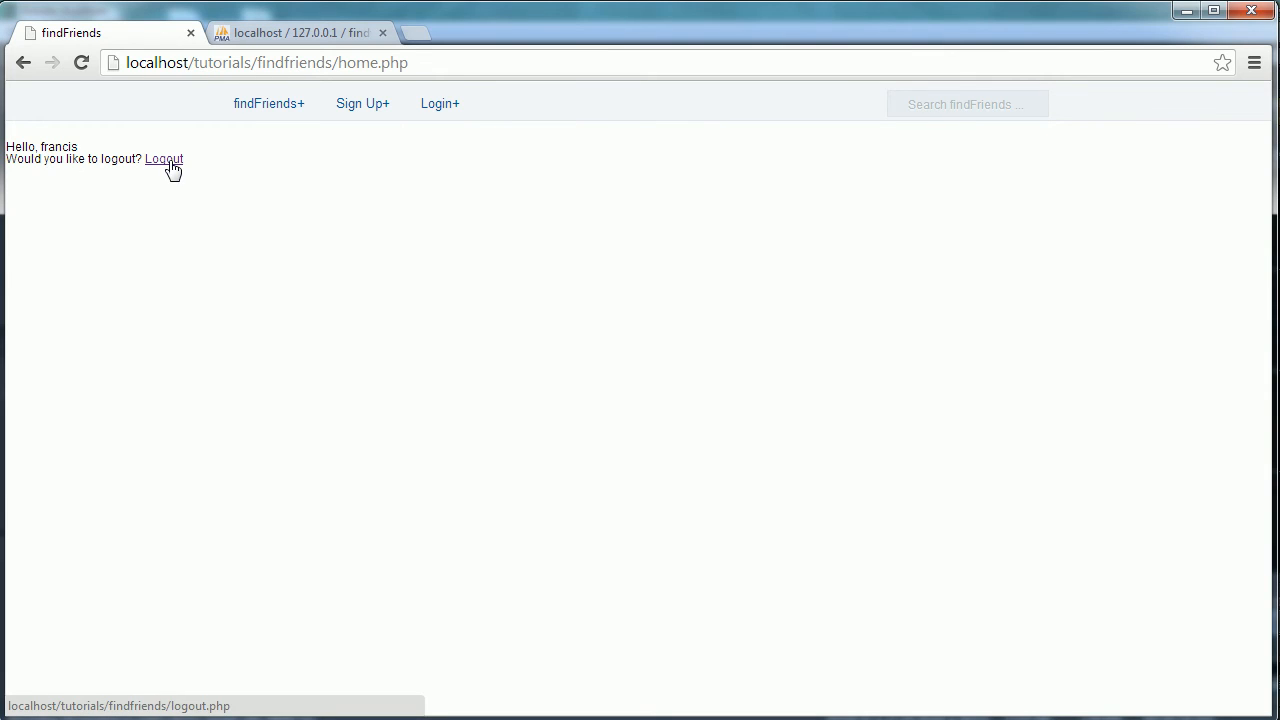
click(163, 159)
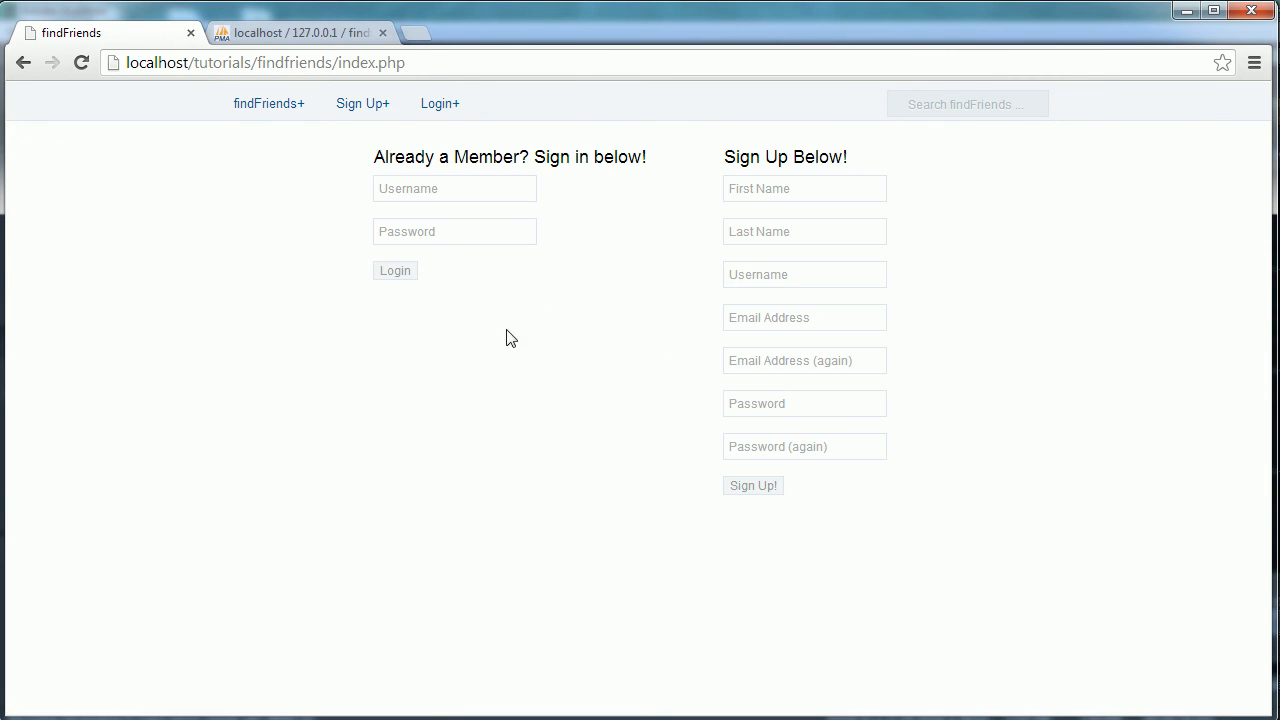
mouse_move(575, 250)
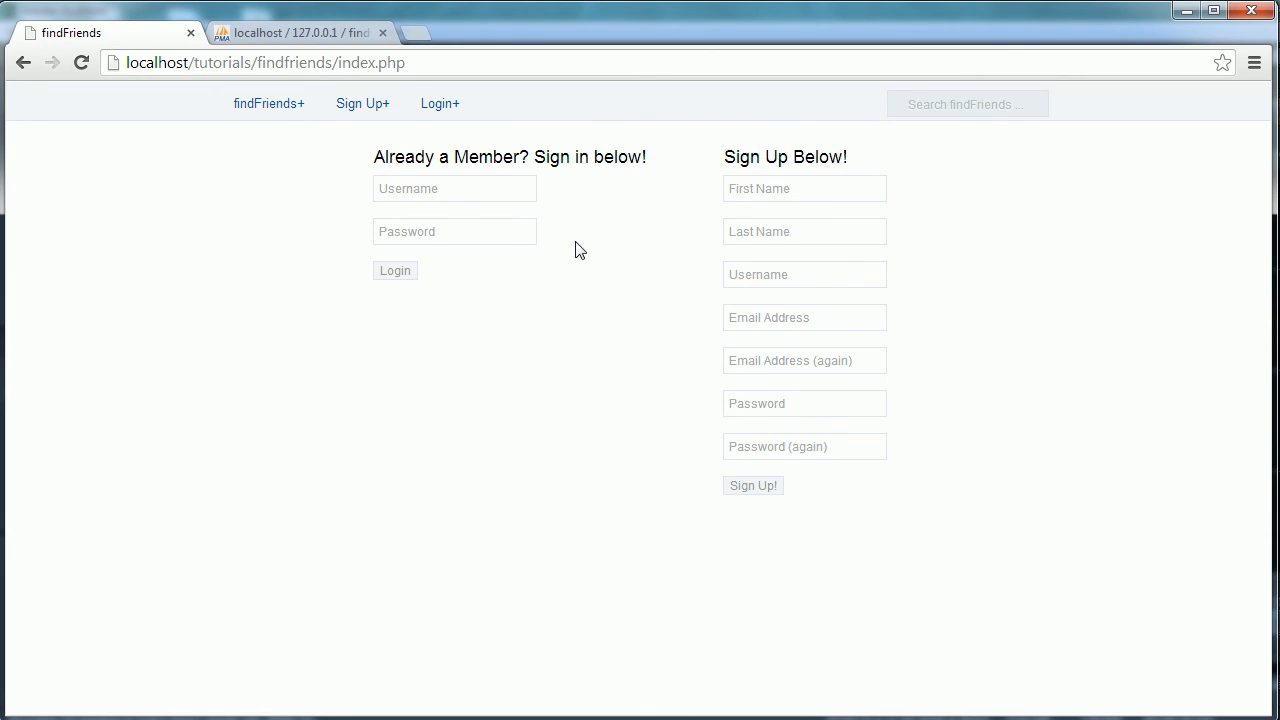
mouse_move(613, 339)
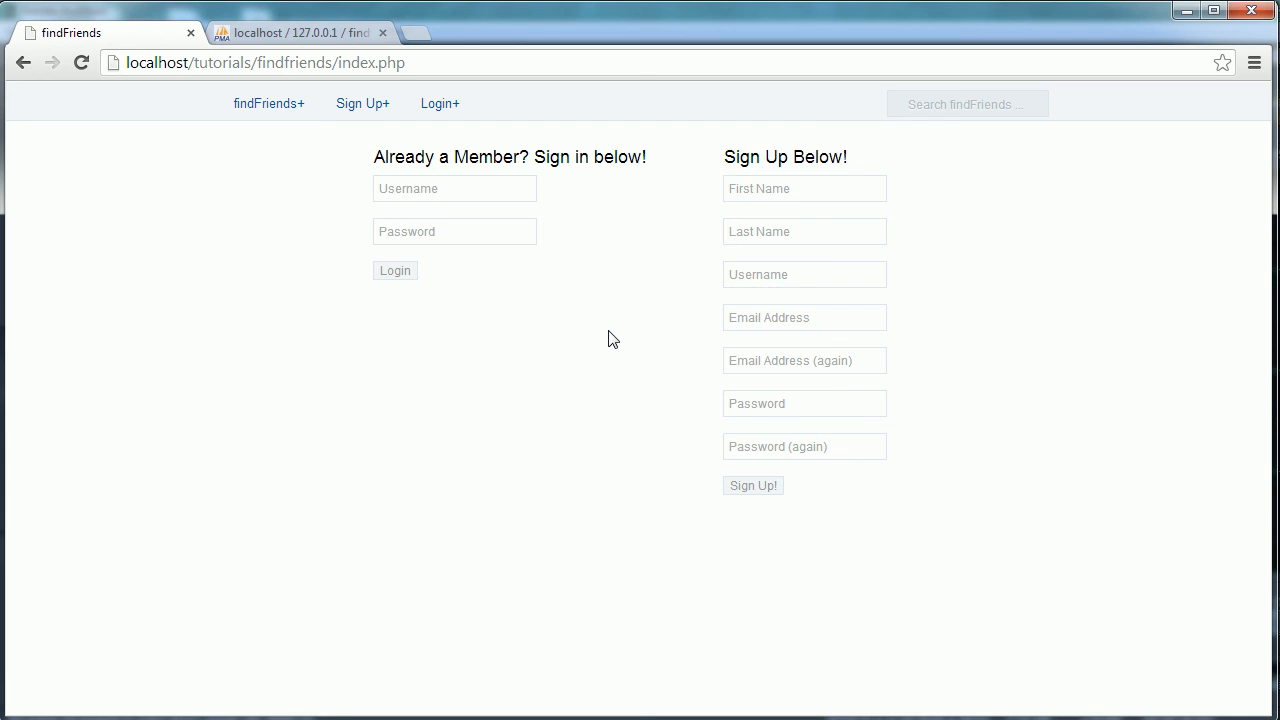
mouse_move(341, 506)
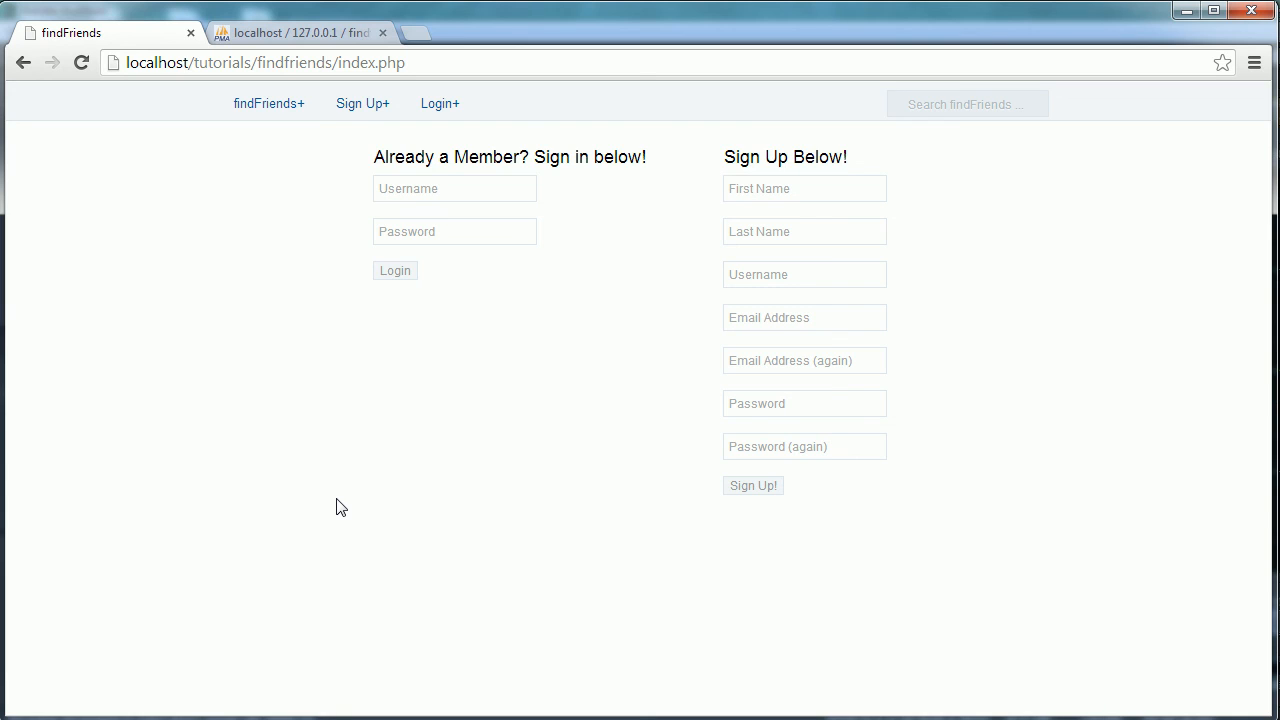